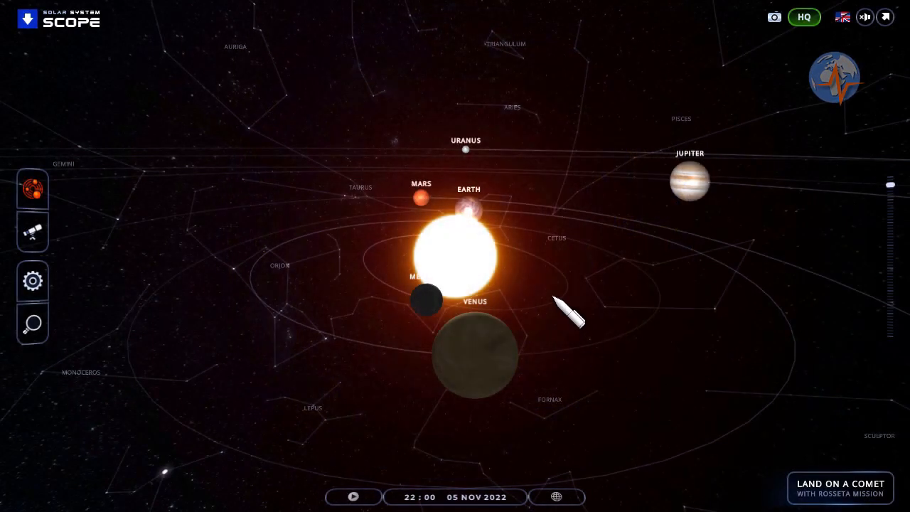
mouse_move(487, 164)
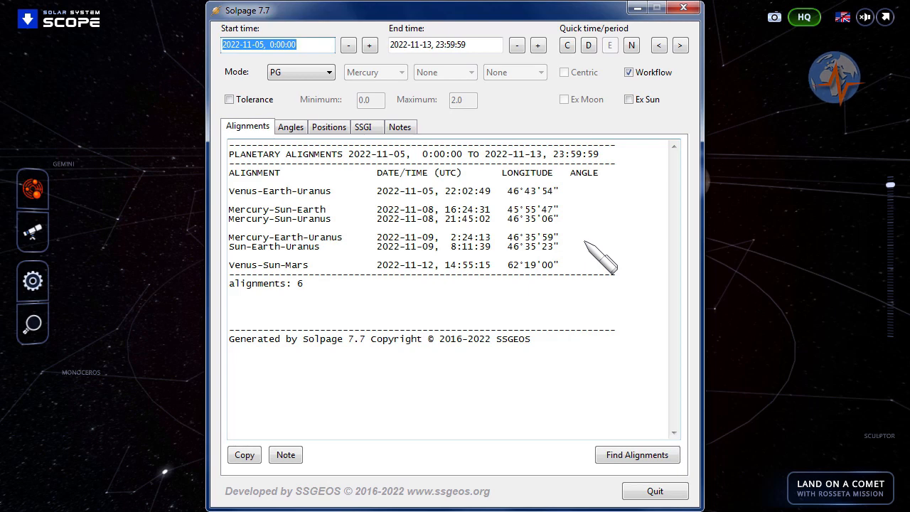
mouse_move(291, 220)
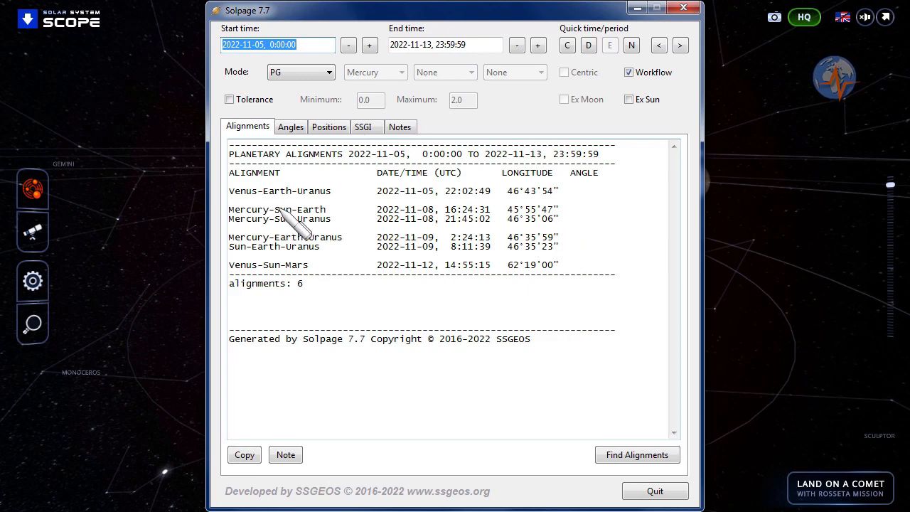
mouse_move(334, 241)
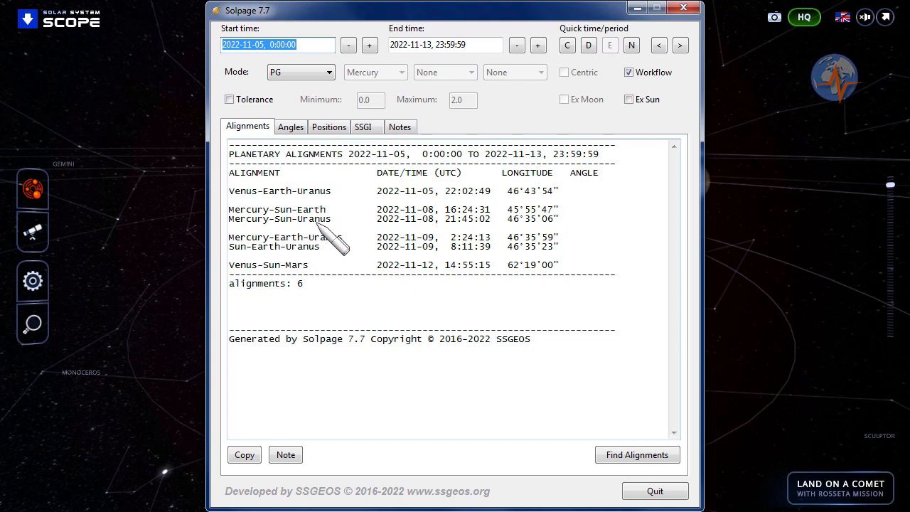
mouse_move(443, 234)
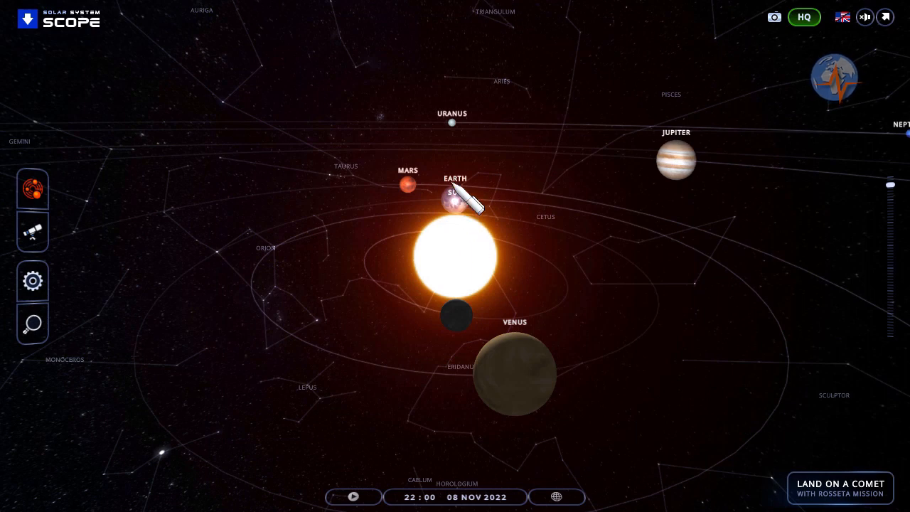
mouse_move(470, 284)
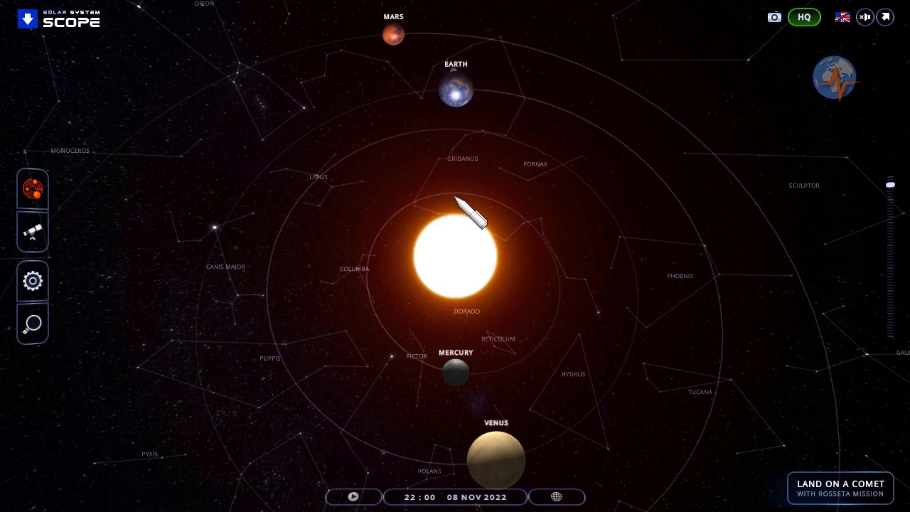
mouse_move(419, 327)
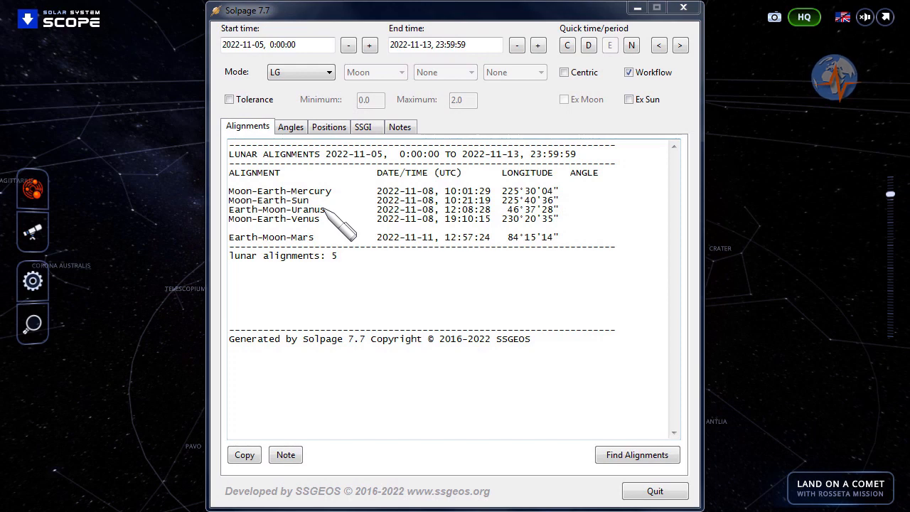
mouse_move(462, 217)
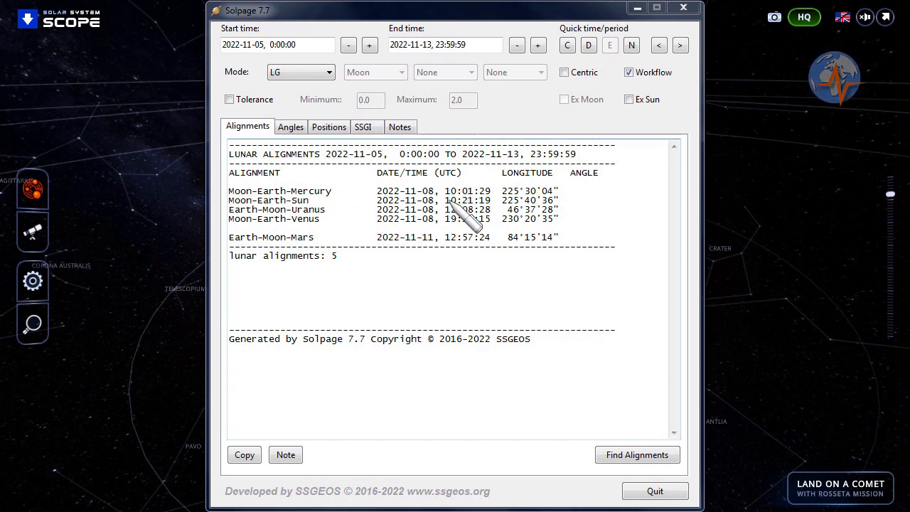
mouse_move(263, 213)
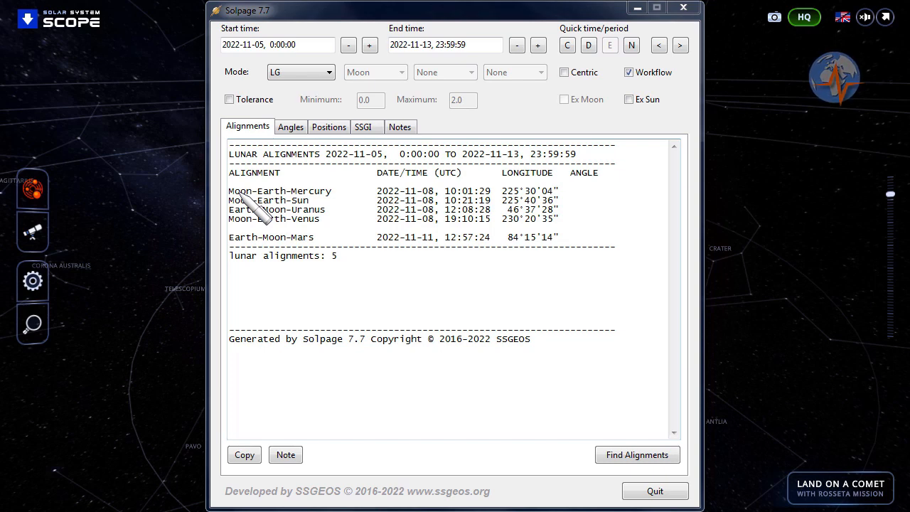
mouse_move(299, 216)
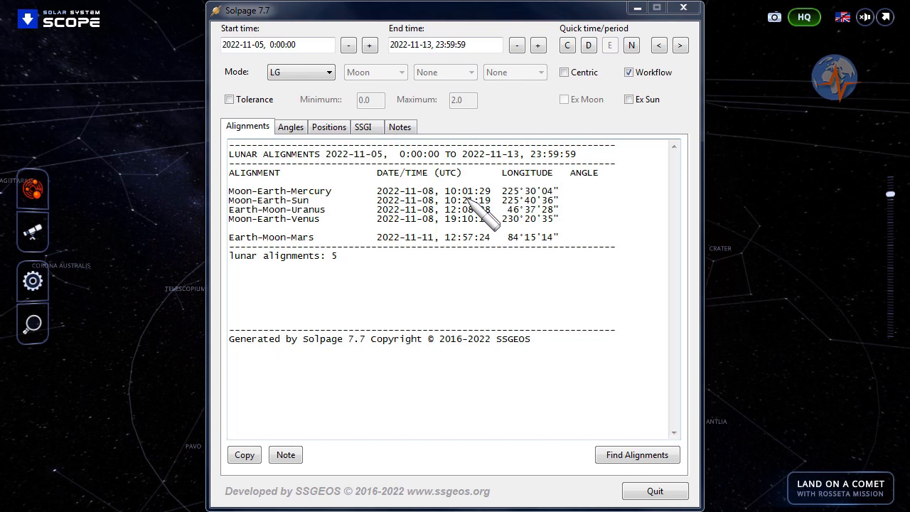
mouse_move(486, 220)
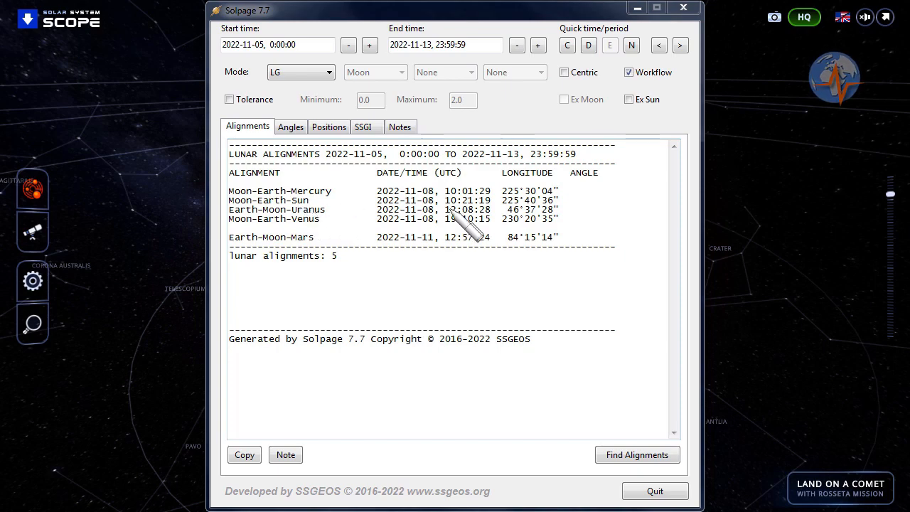
mouse_move(256, 235)
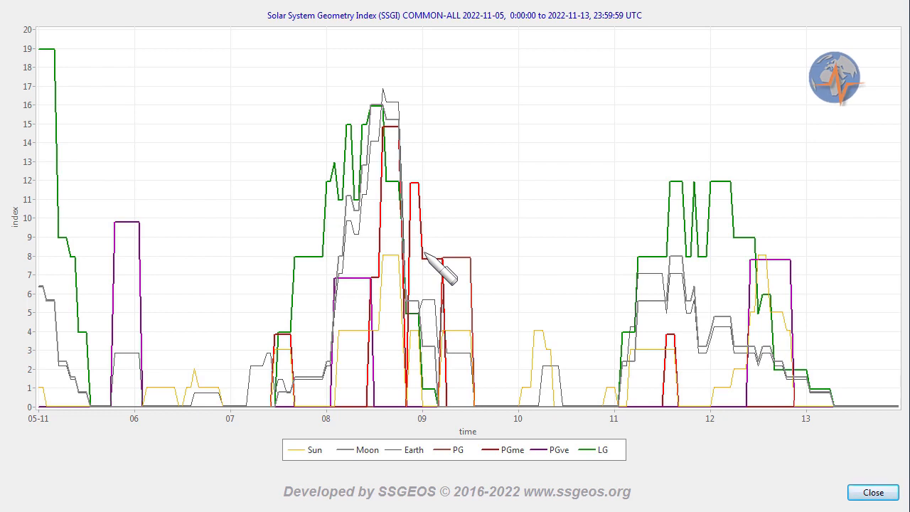
mouse_move(387, 121)
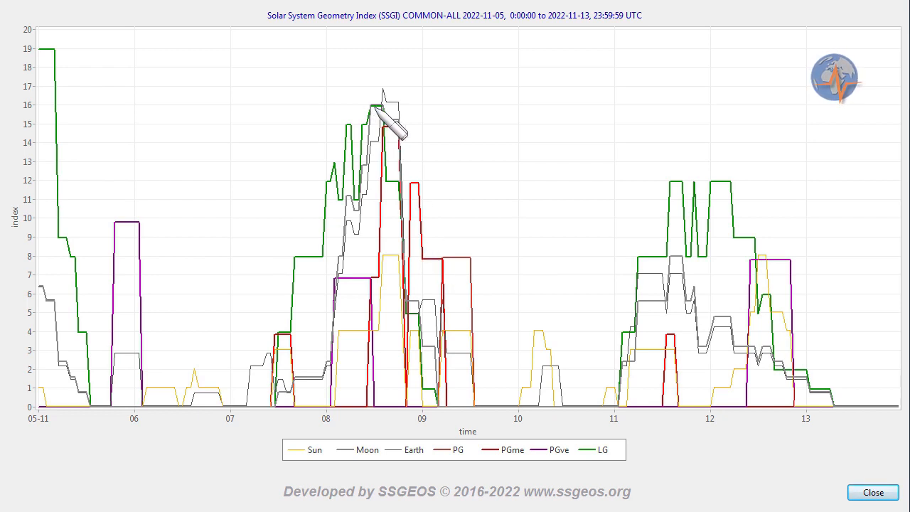
mouse_move(427, 256)
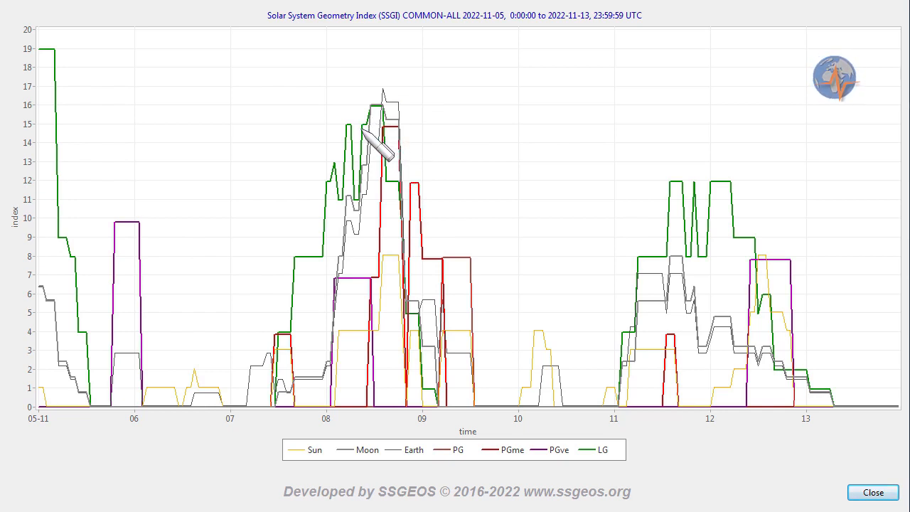
mouse_move(732, 199)
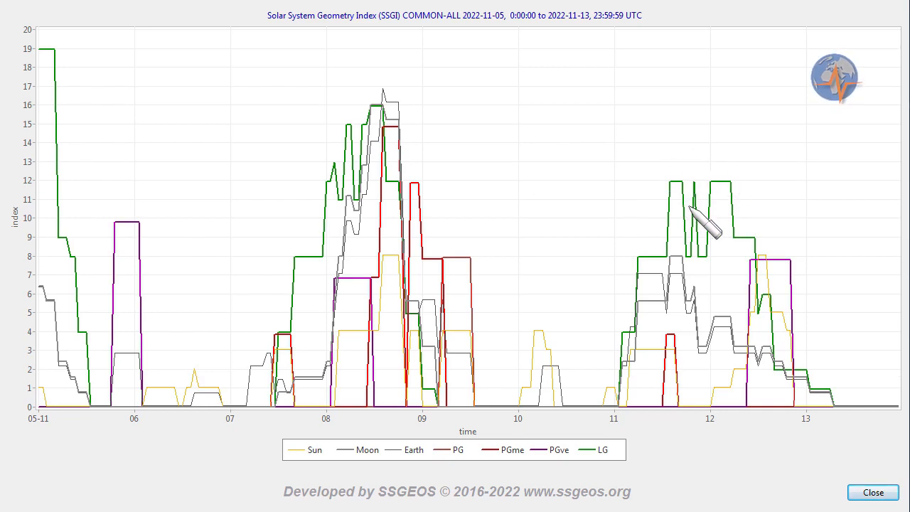
mouse_move(426, 235)
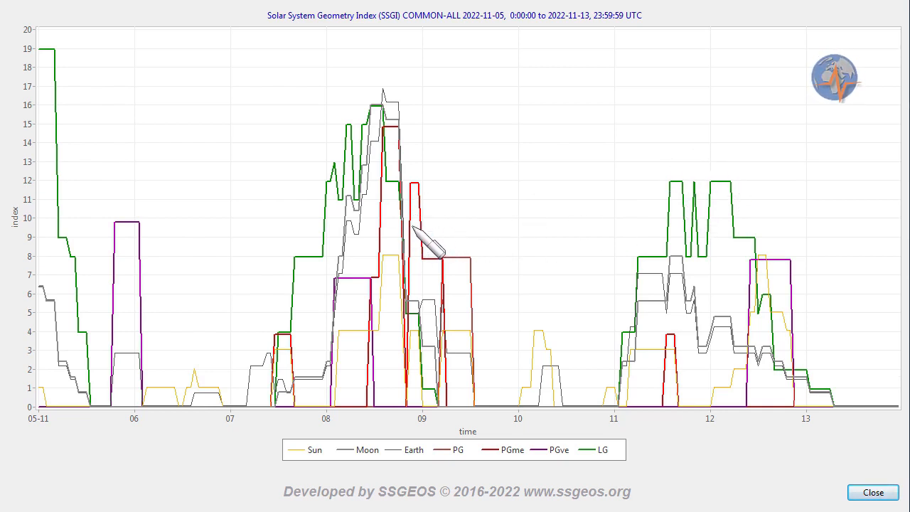
mouse_move(652, 207)
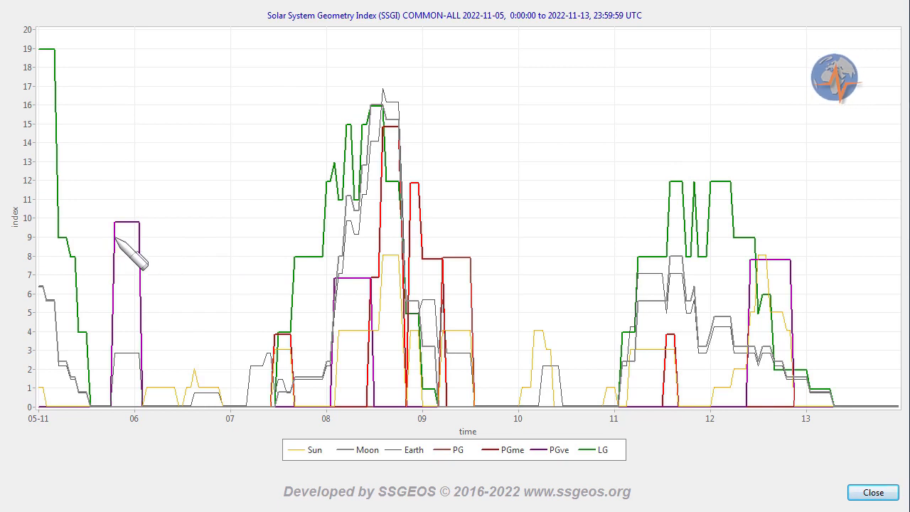
mouse_move(154, 245)
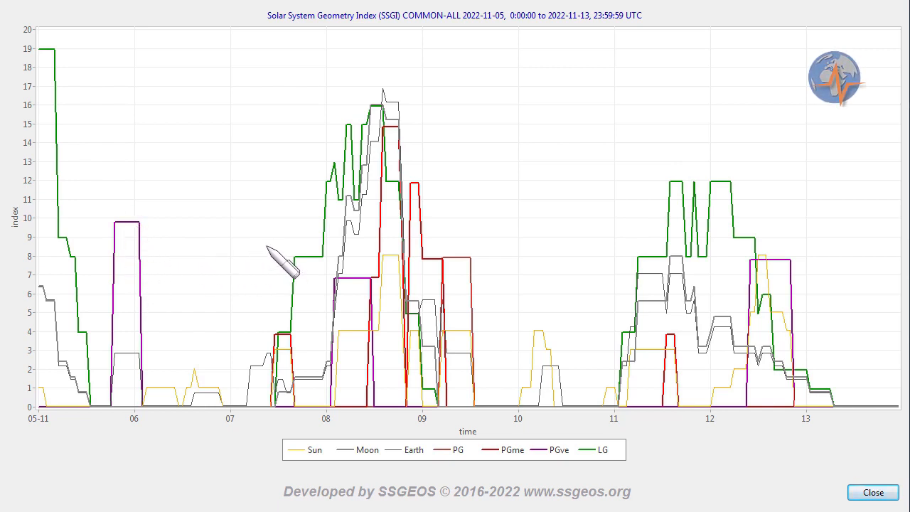
mouse_move(320, 278)
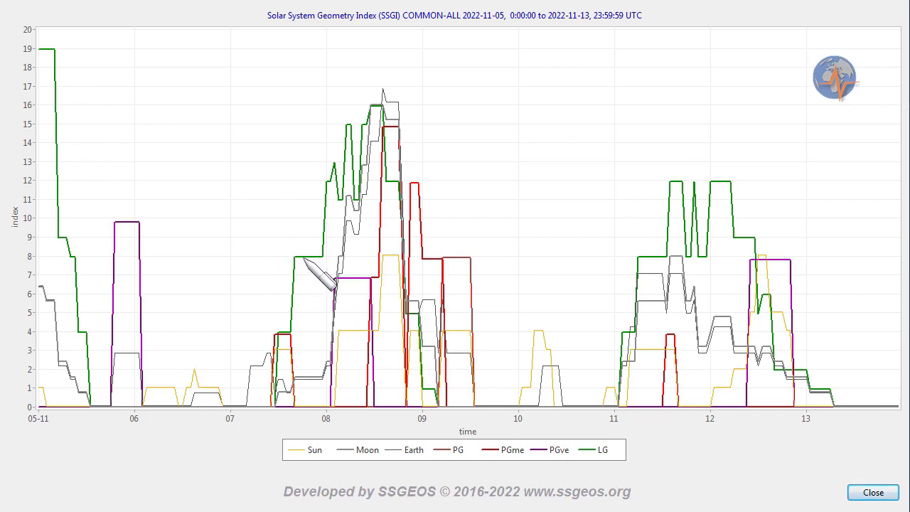
mouse_move(367, 192)
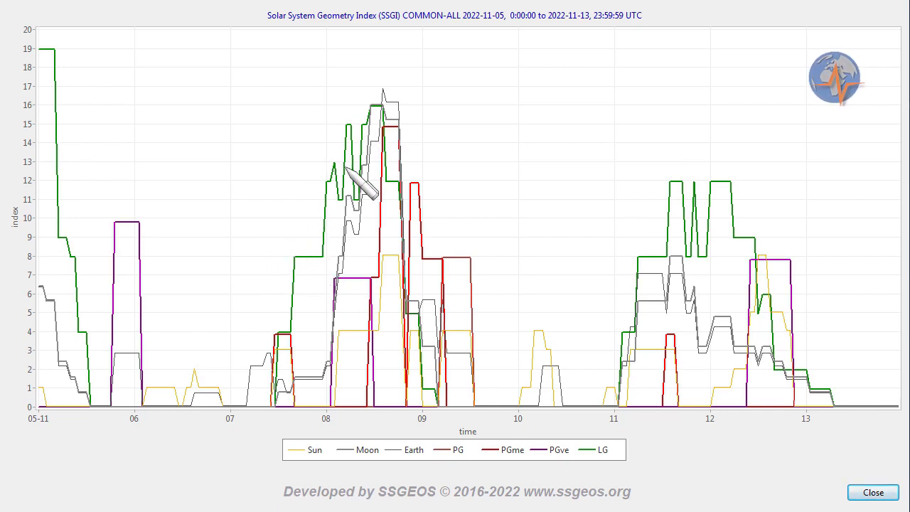
mouse_move(135, 249)
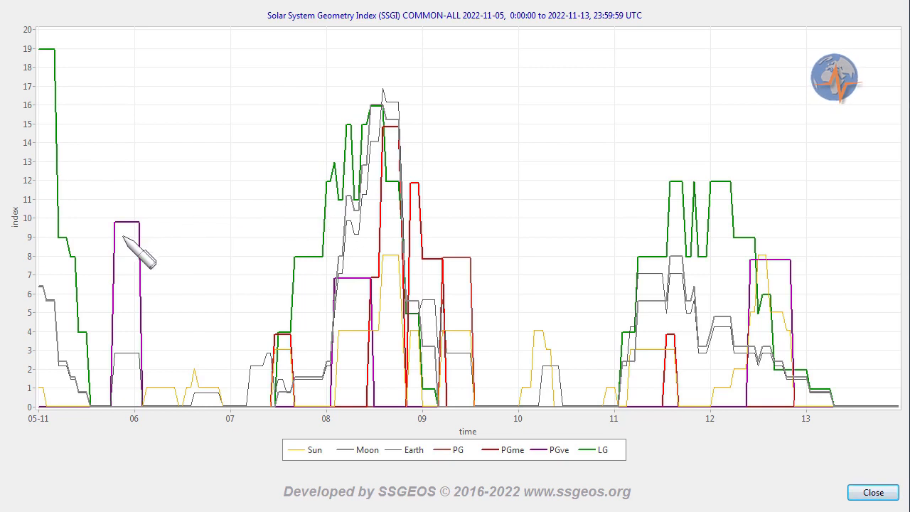
mouse_move(319, 199)
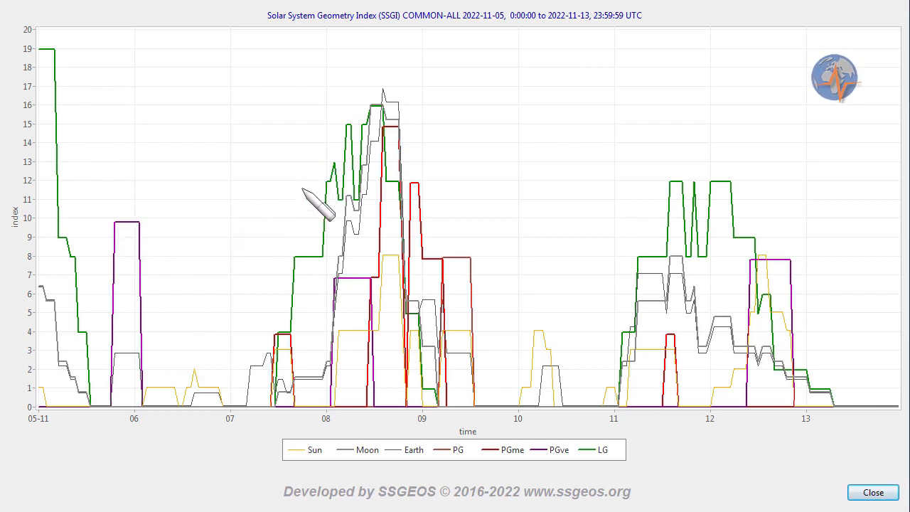
mouse_move(359, 131)
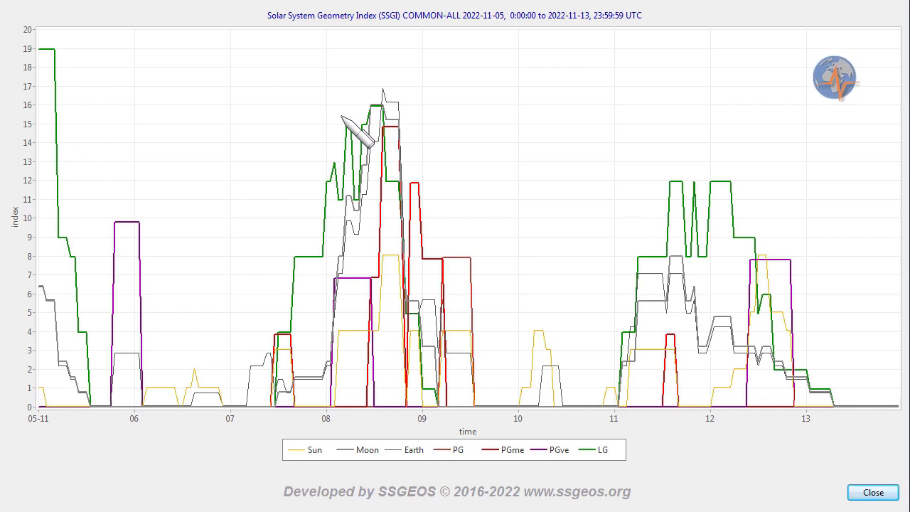
mouse_move(341, 242)
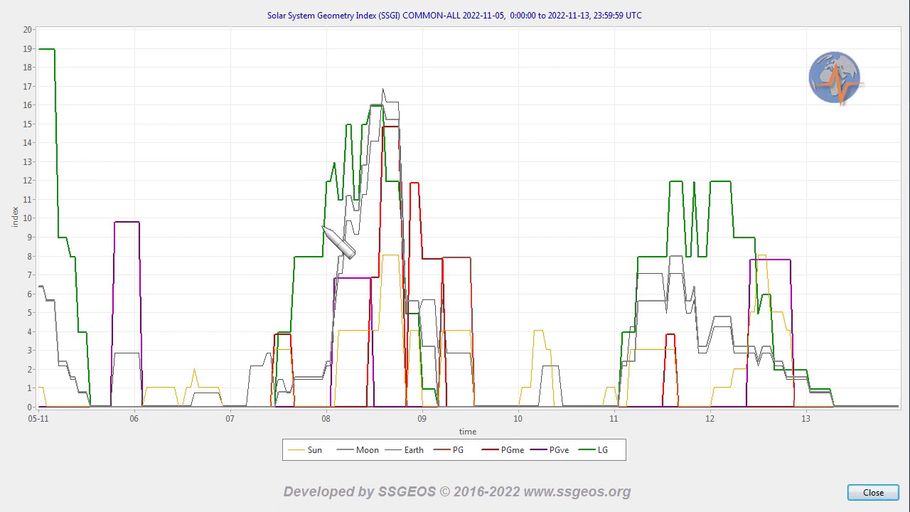
mouse_move(427, 239)
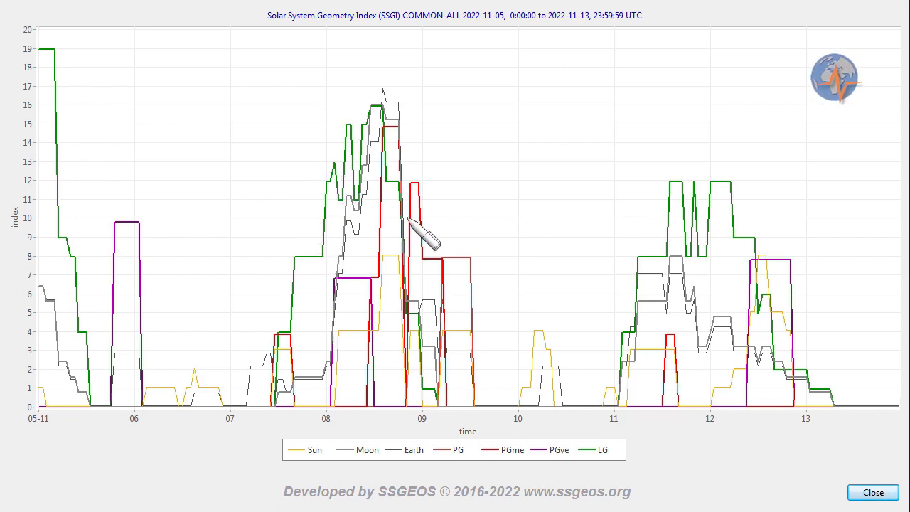
mouse_move(419, 256)
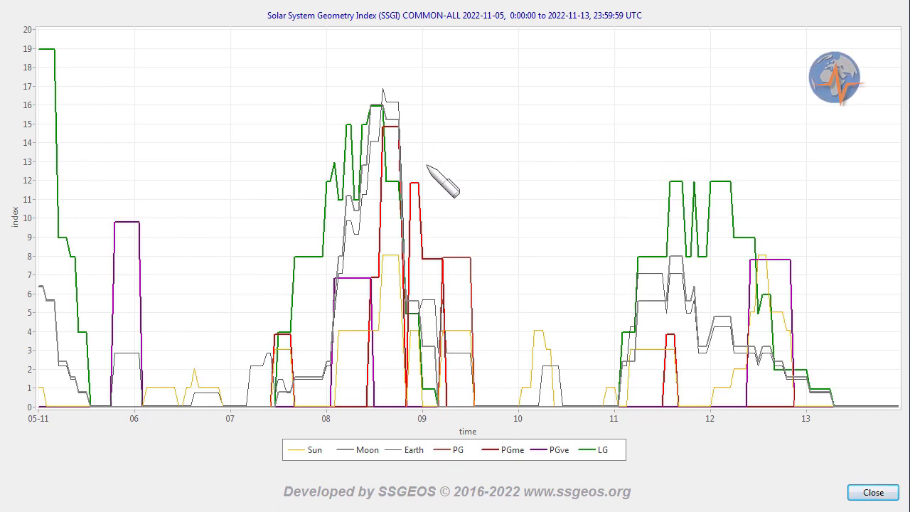
mouse_move(420, 202)
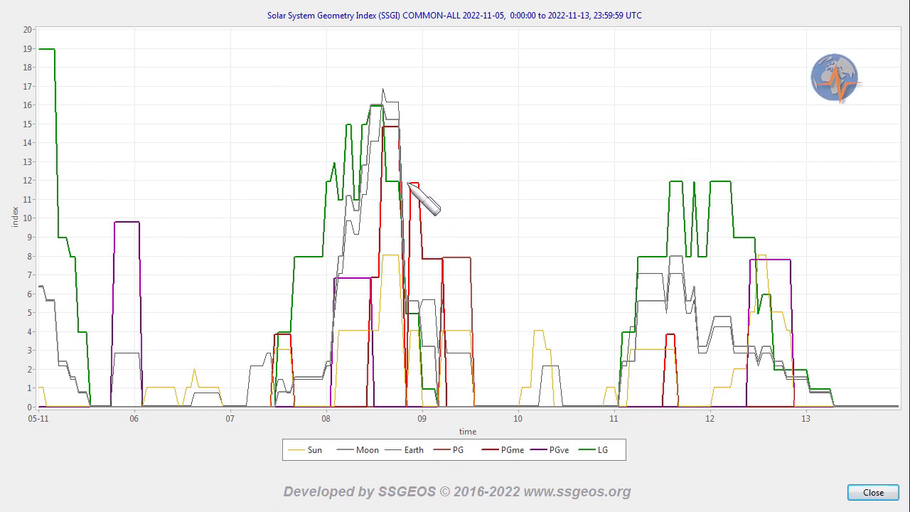
mouse_move(458, 192)
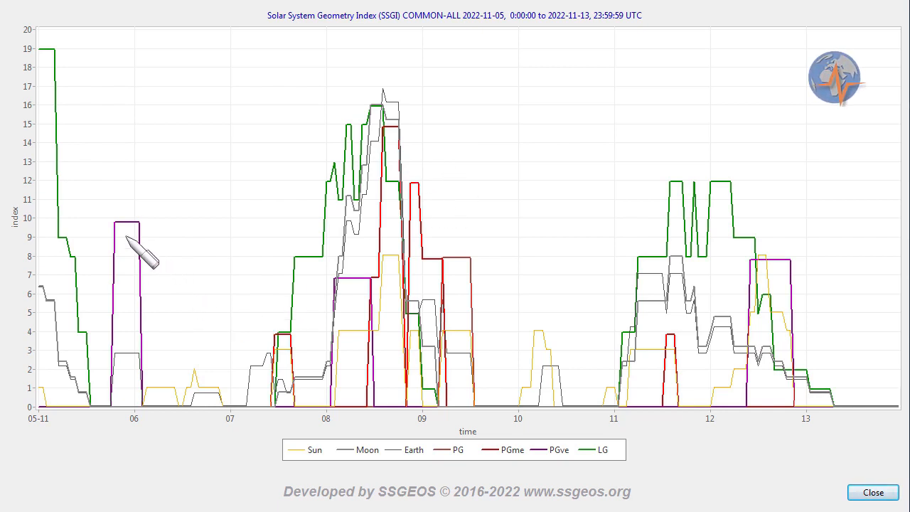
mouse_move(254, 249)
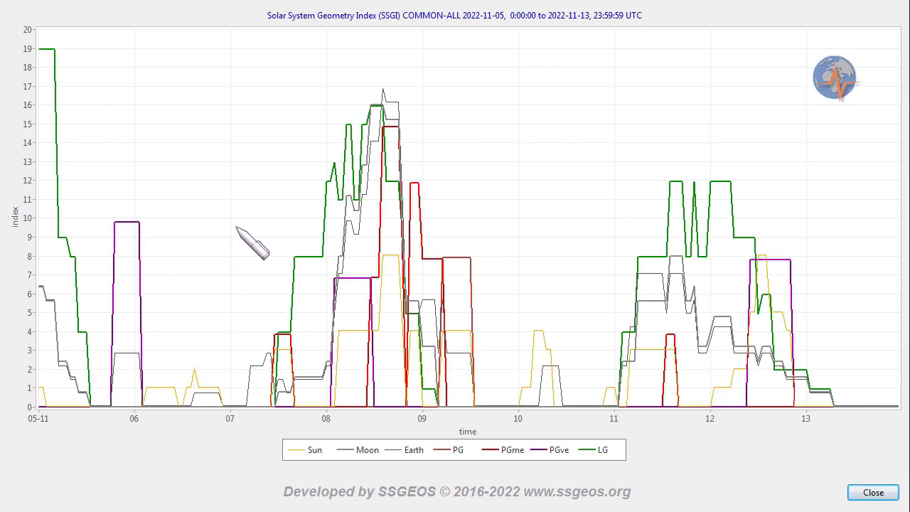
mouse_move(338, 200)
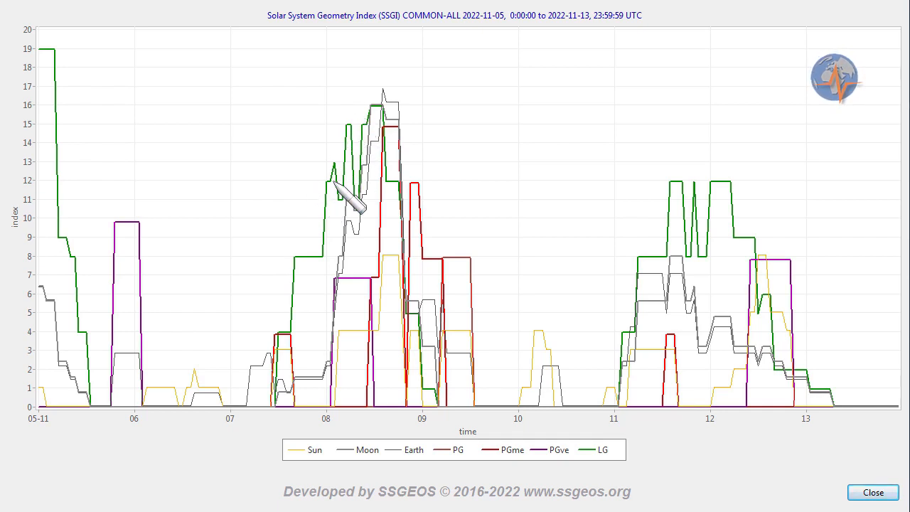
mouse_move(334, 227)
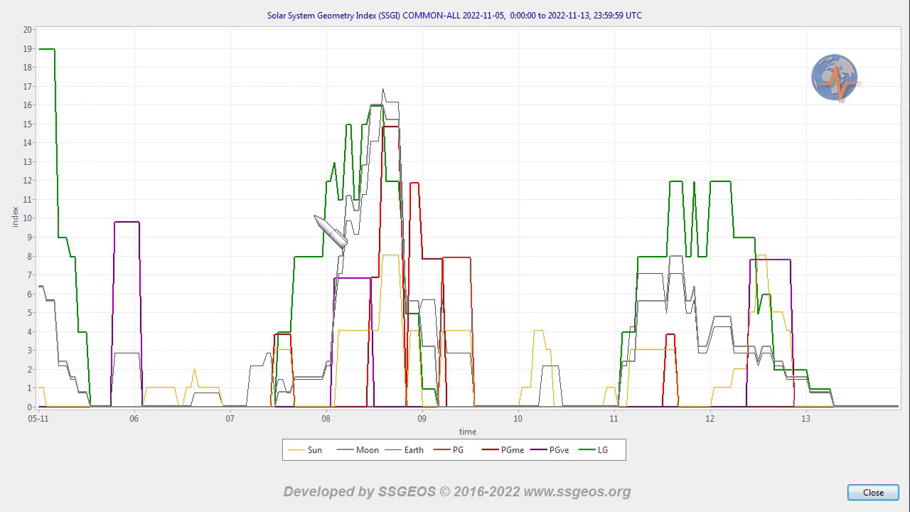
mouse_move(409, 263)
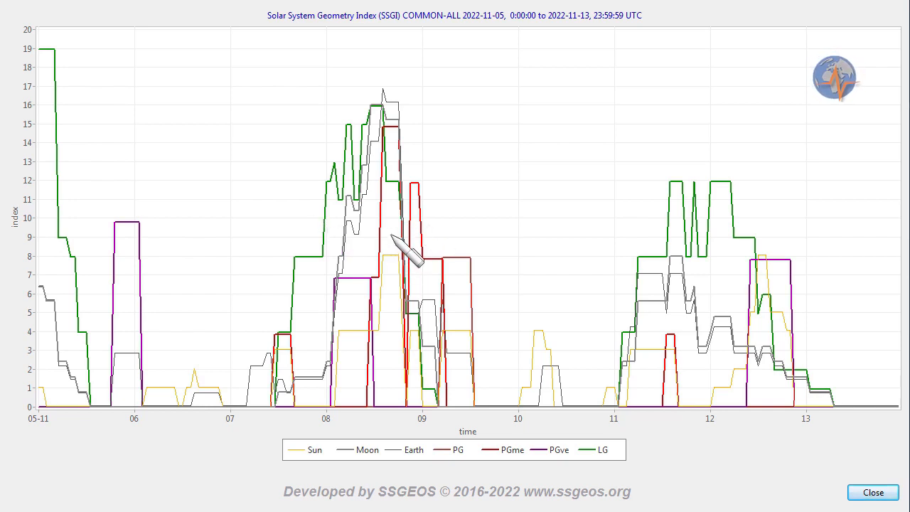
mouse_move(424, 154)
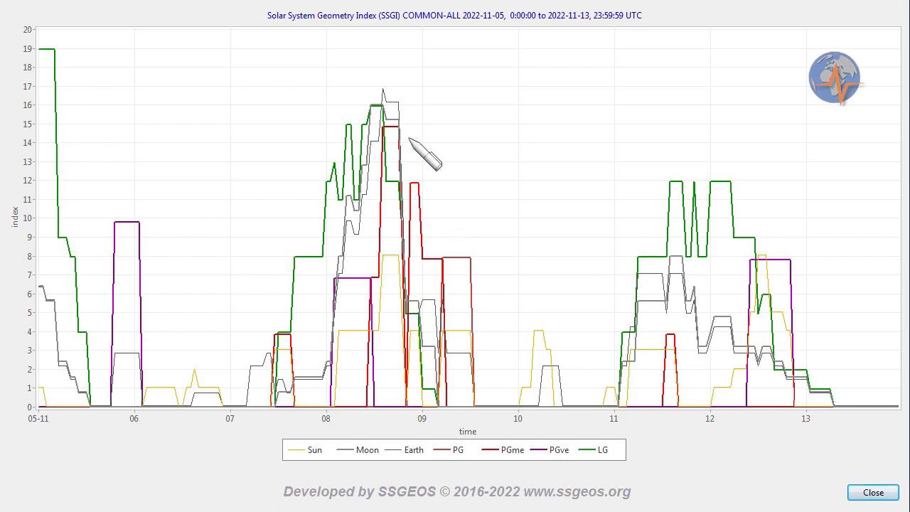
mouse_move(473, 178)
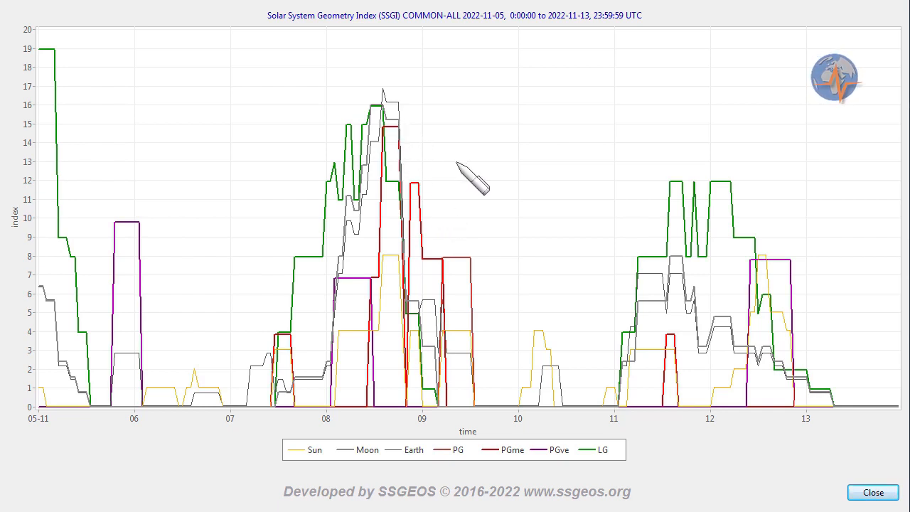
mouse_move(668, 167)
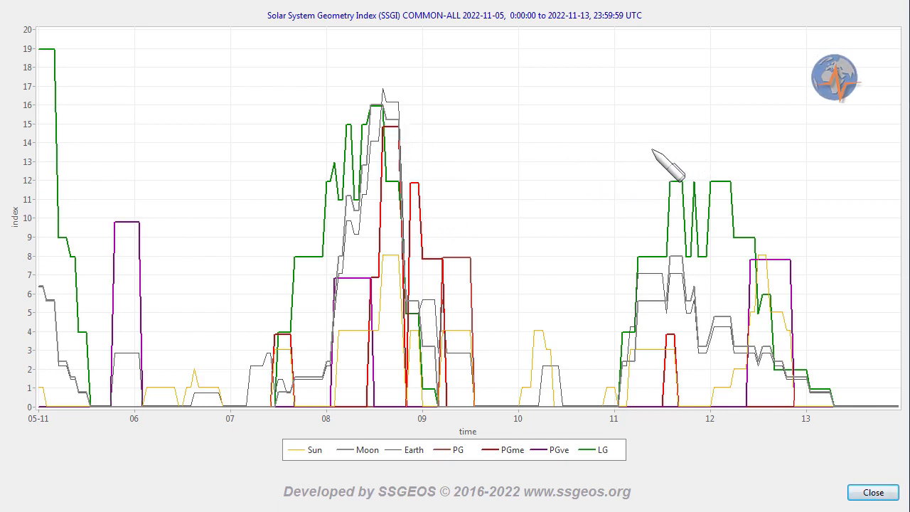
mouse_move(486, 173)
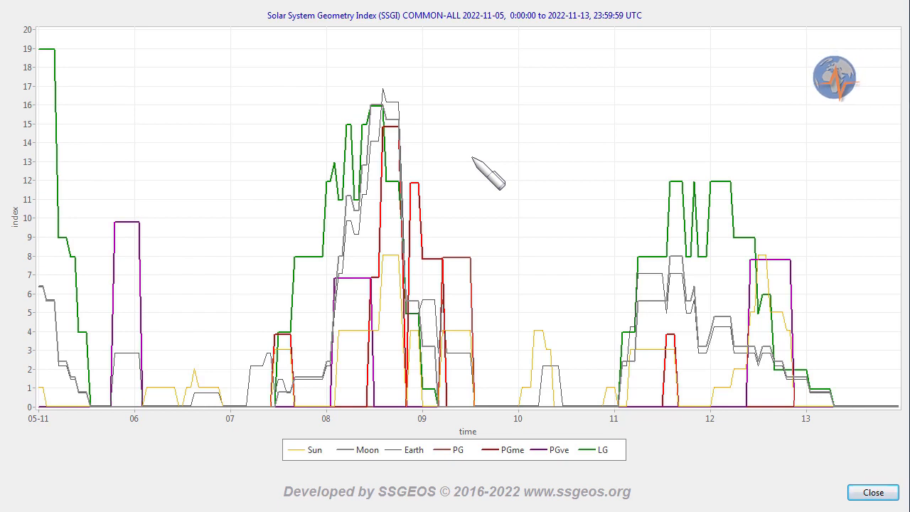
mouse_move(301, 167)
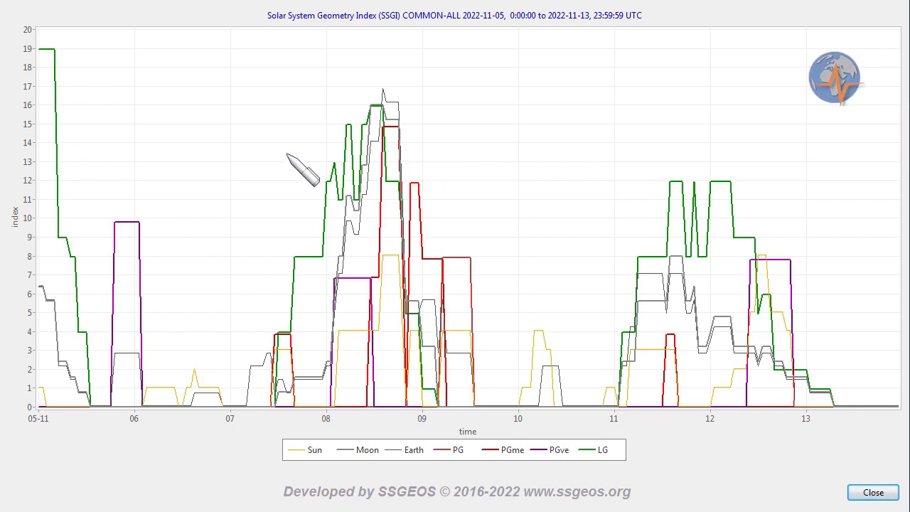